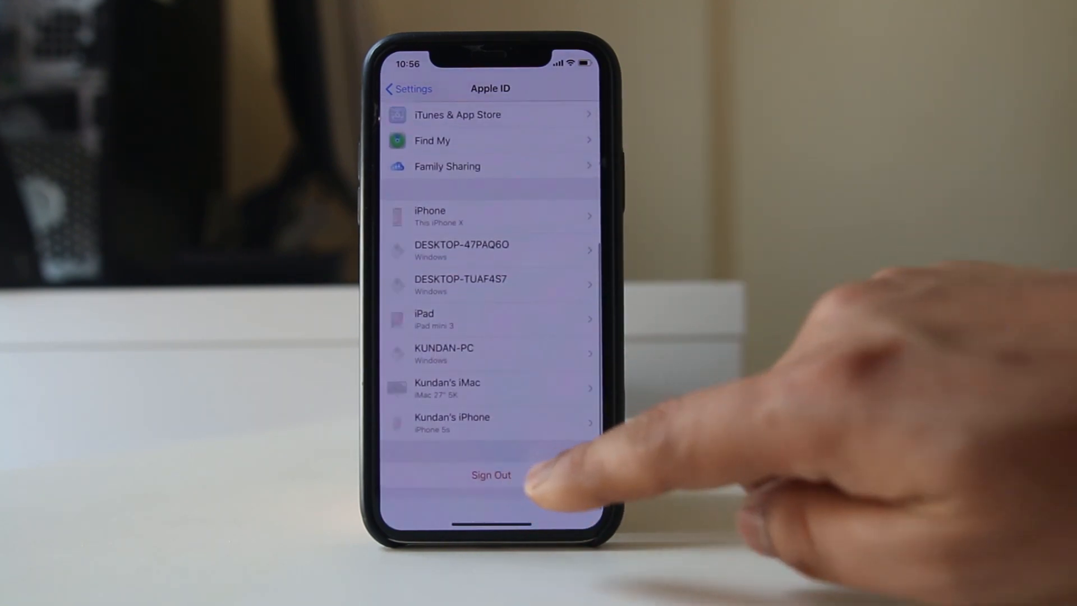
- Leave the Apple ID devices page and go to the home screen
click(491, 474)
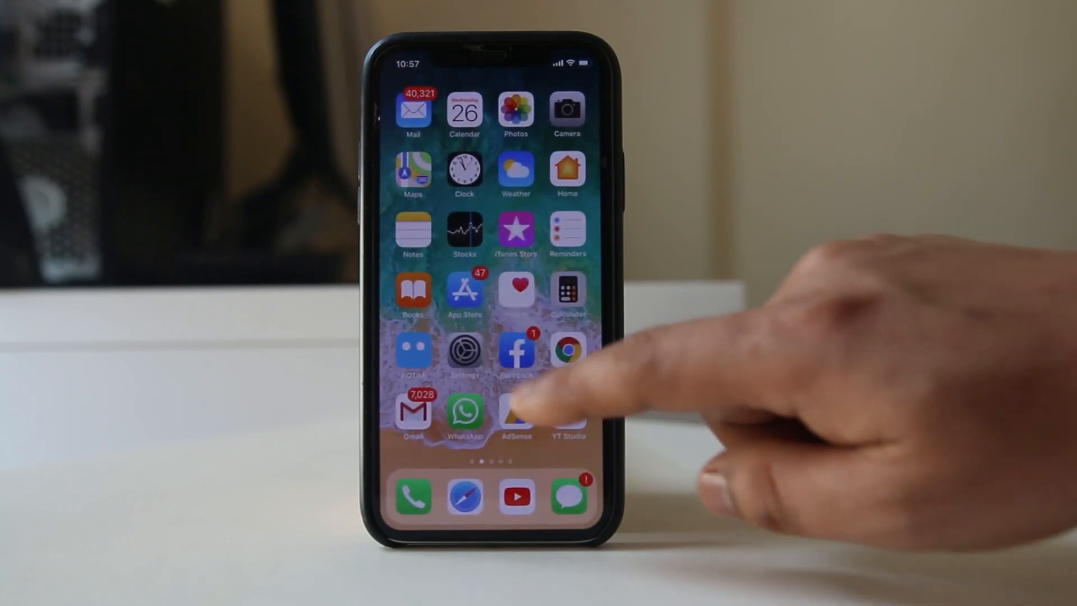
- From the home screen, reach the Messages settings showing iMessage on and Send & Receive
click(465, 353)
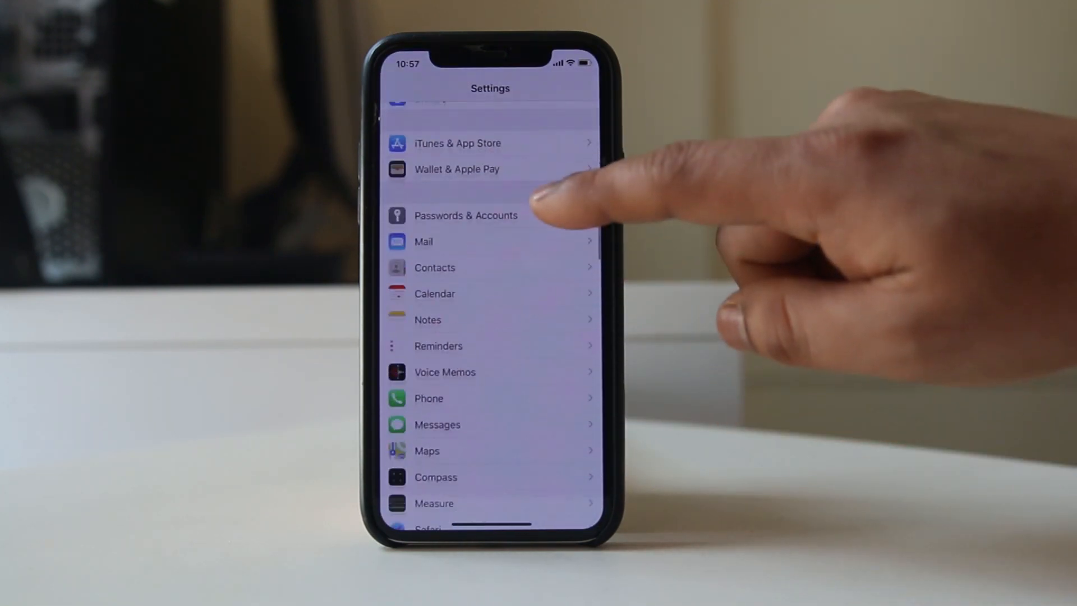
click(437, 424)
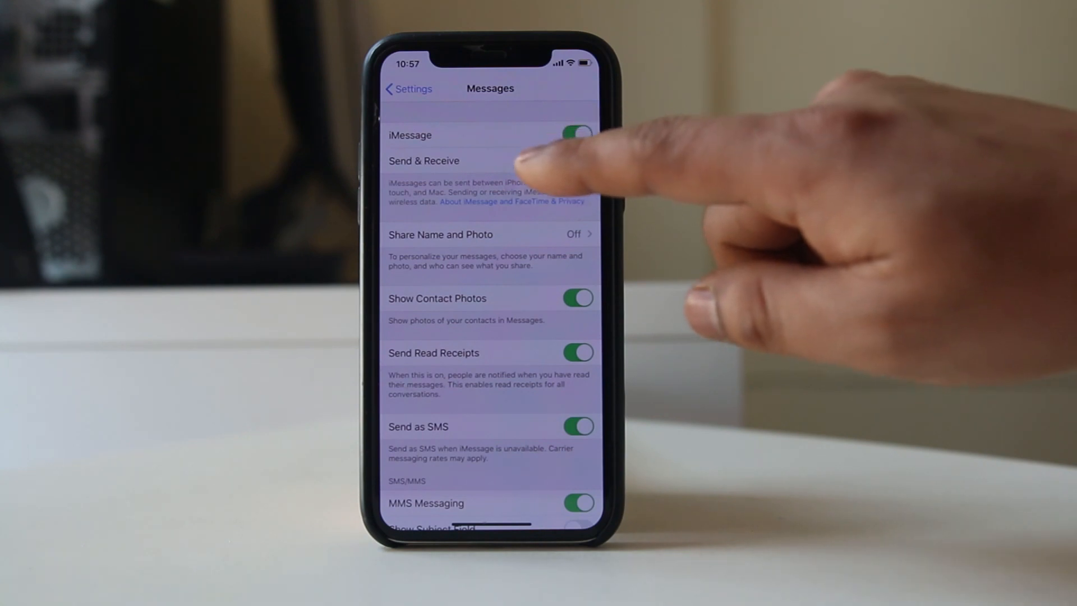
click(424, 161)
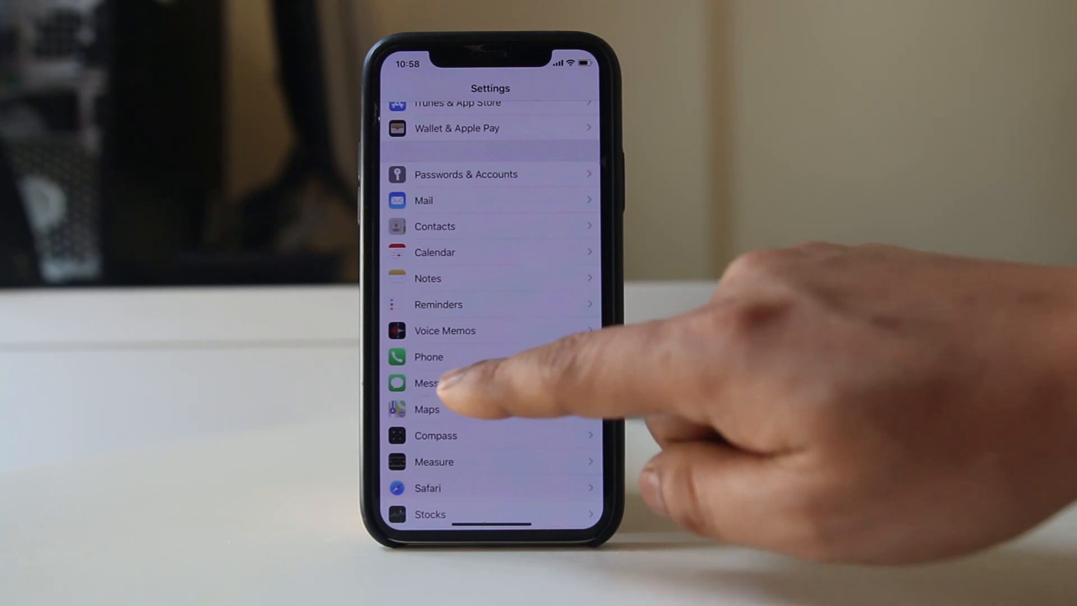
- Reach iMessage Send & Receive listing the Apple ID and conversation addresses
click(427, 384)
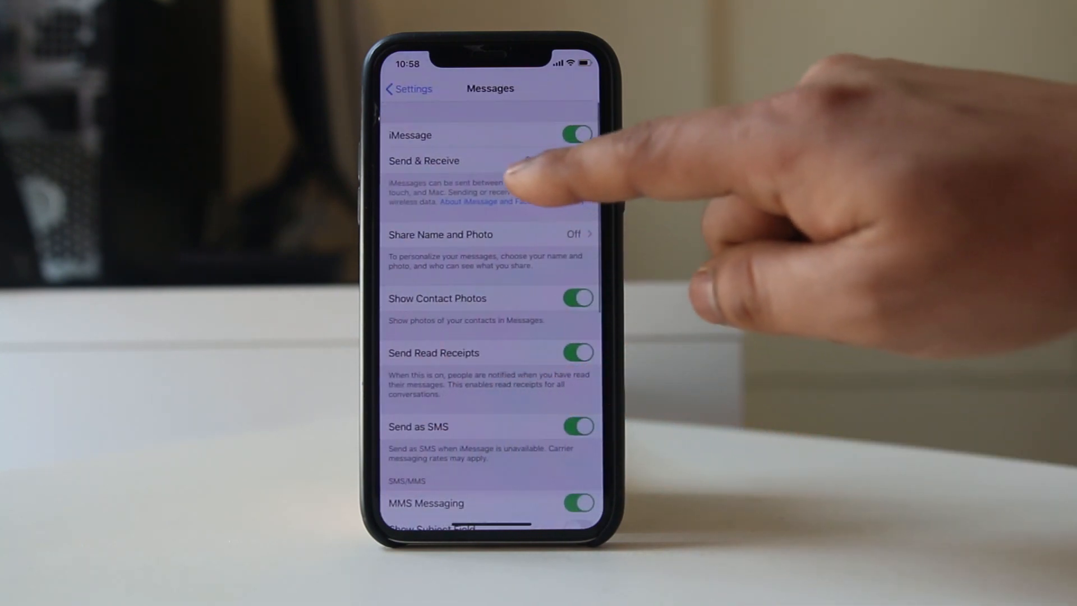
click(425, 160)
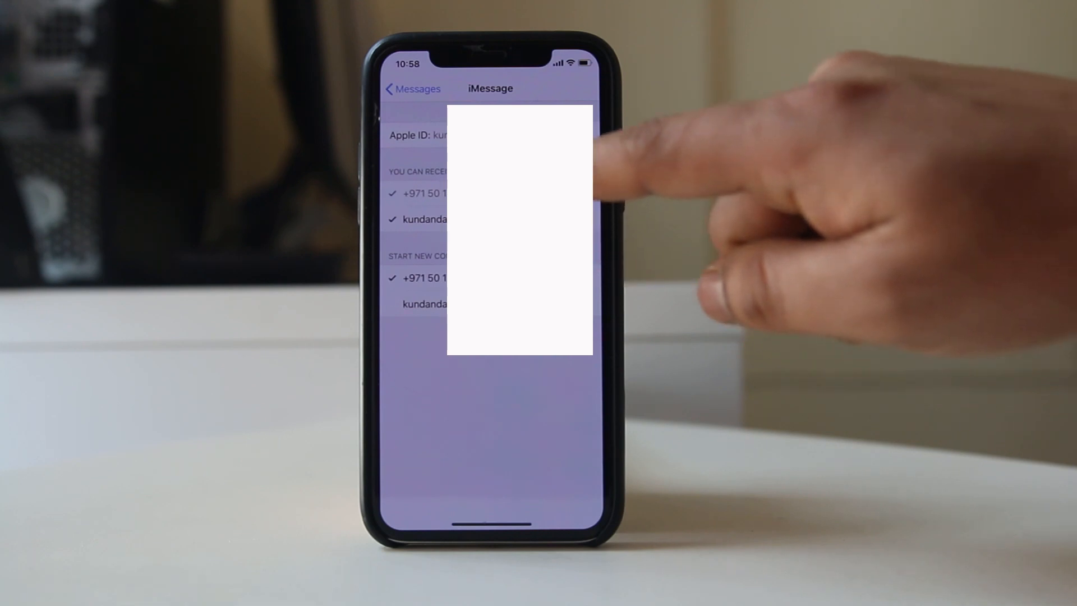